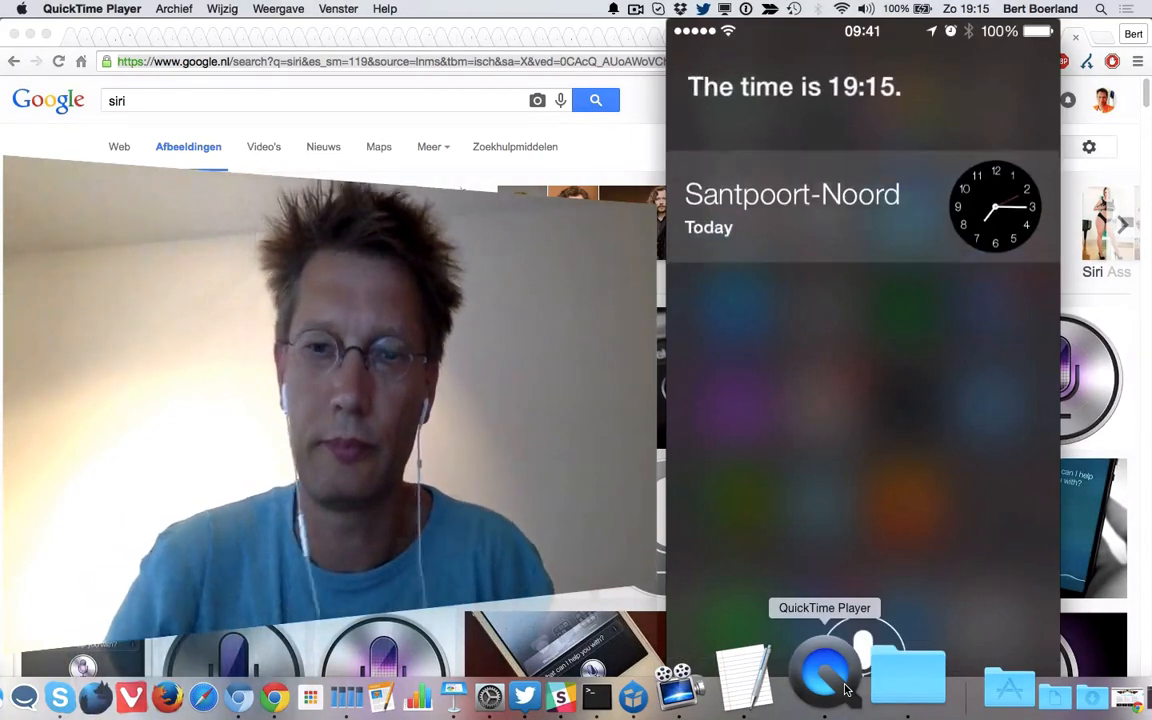
- Ask Siri for the time, then have it draft a meeting for Monday 24 August 2015
click(824, 670)
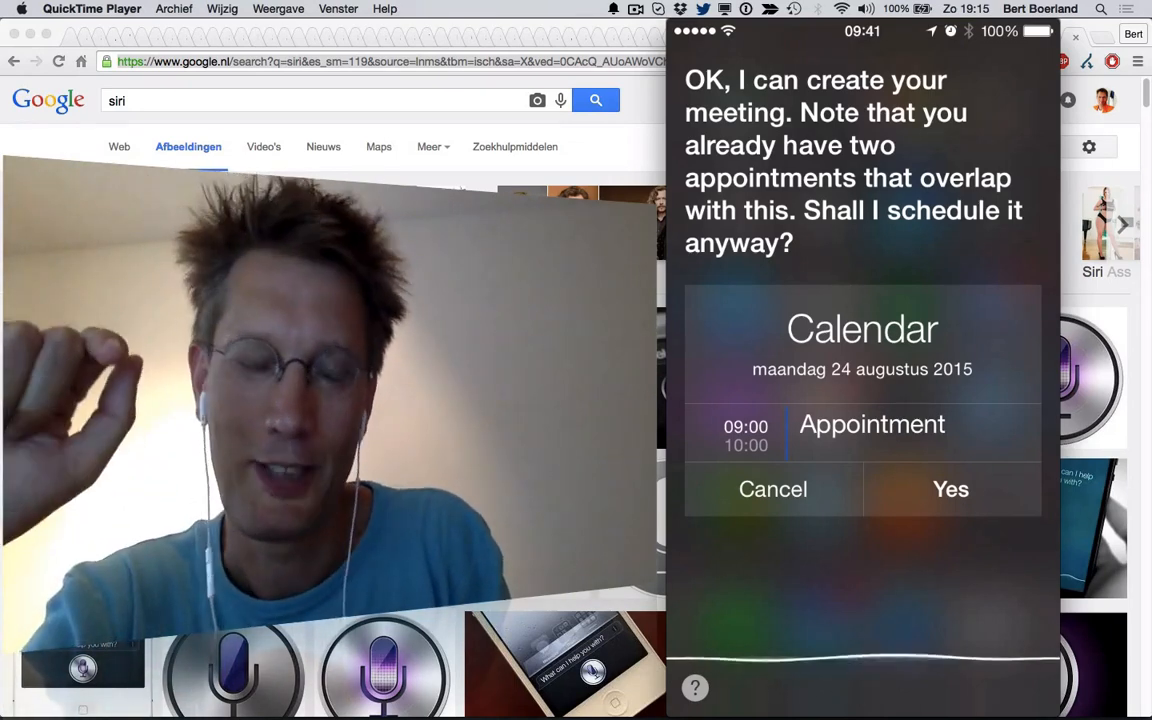
click(950, 488)
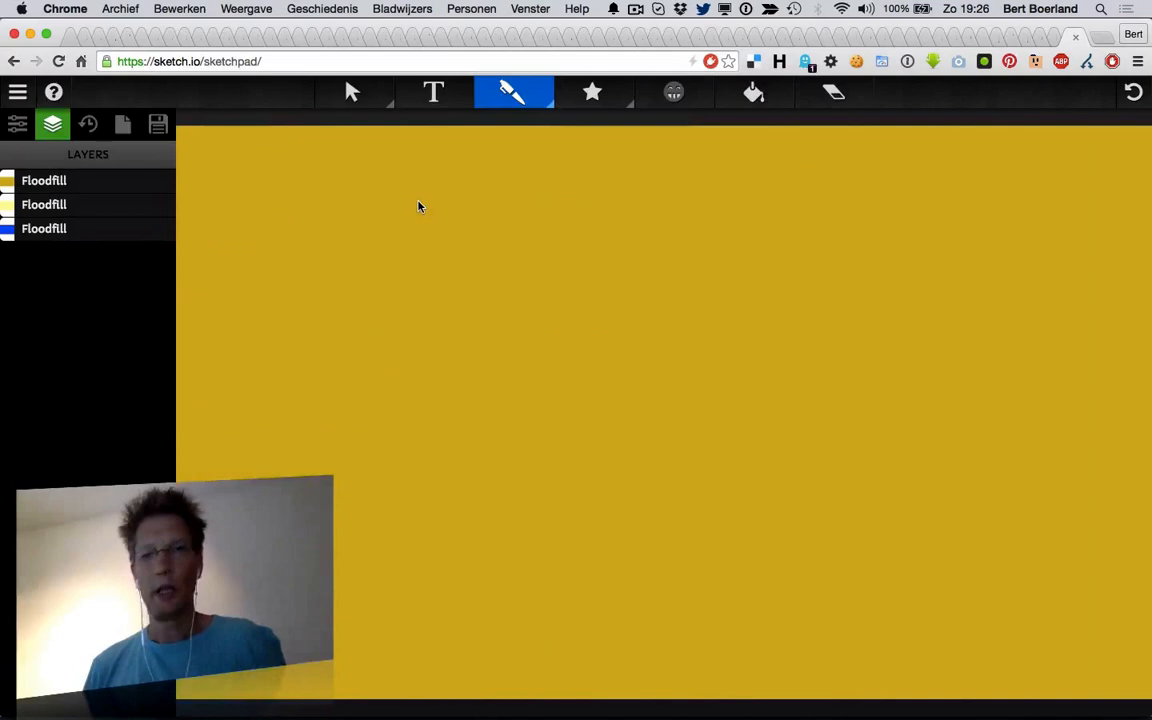
mouse_move(360, 336)
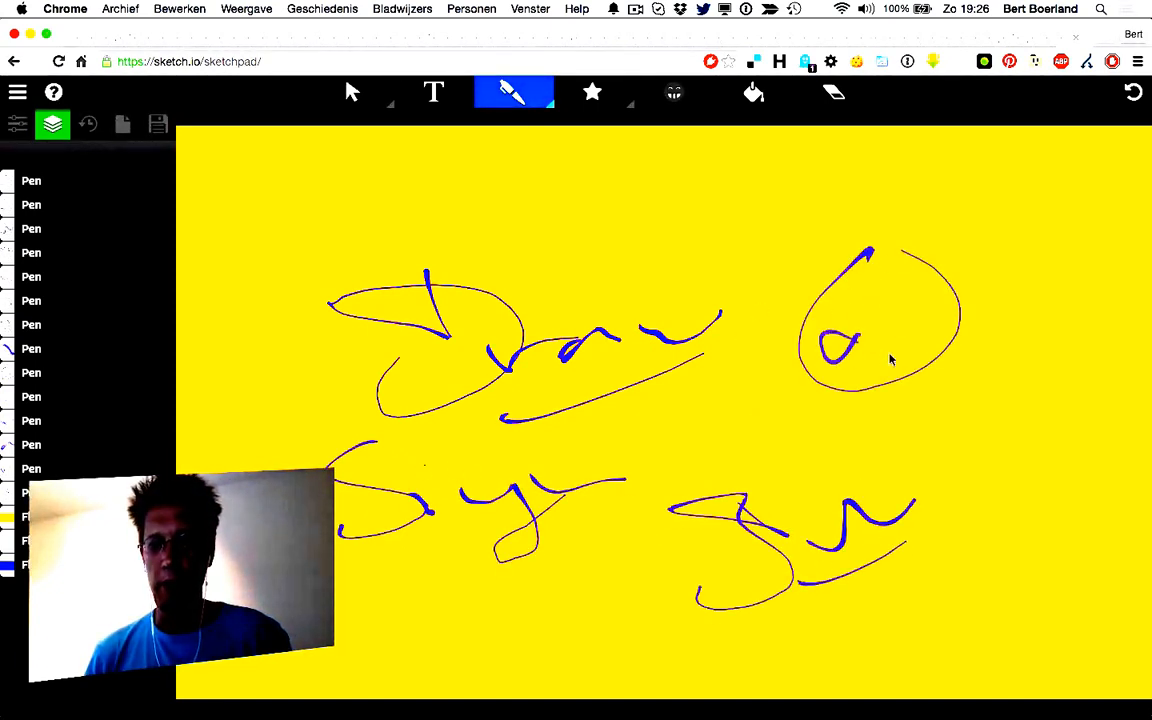
- Scribble a purple doodle inside the drawn circle and bring up the brush style list
drag(870, 270, 850, 360)
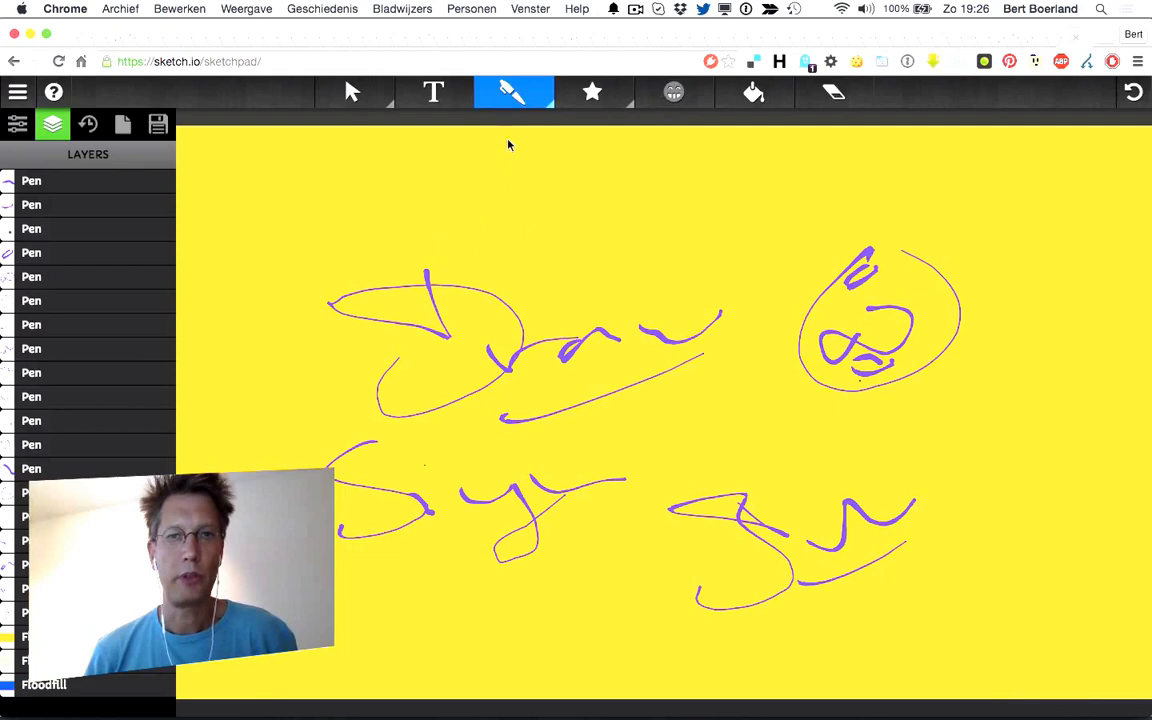
click(512, 92)
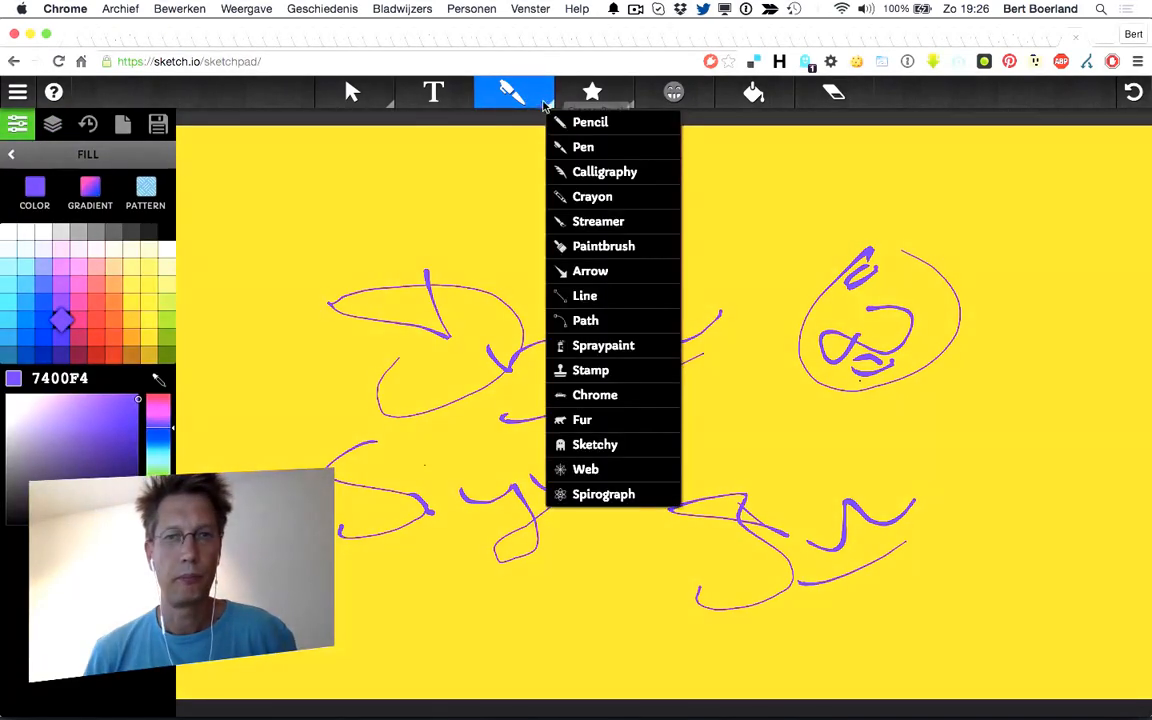
mouse_move(584, 148)
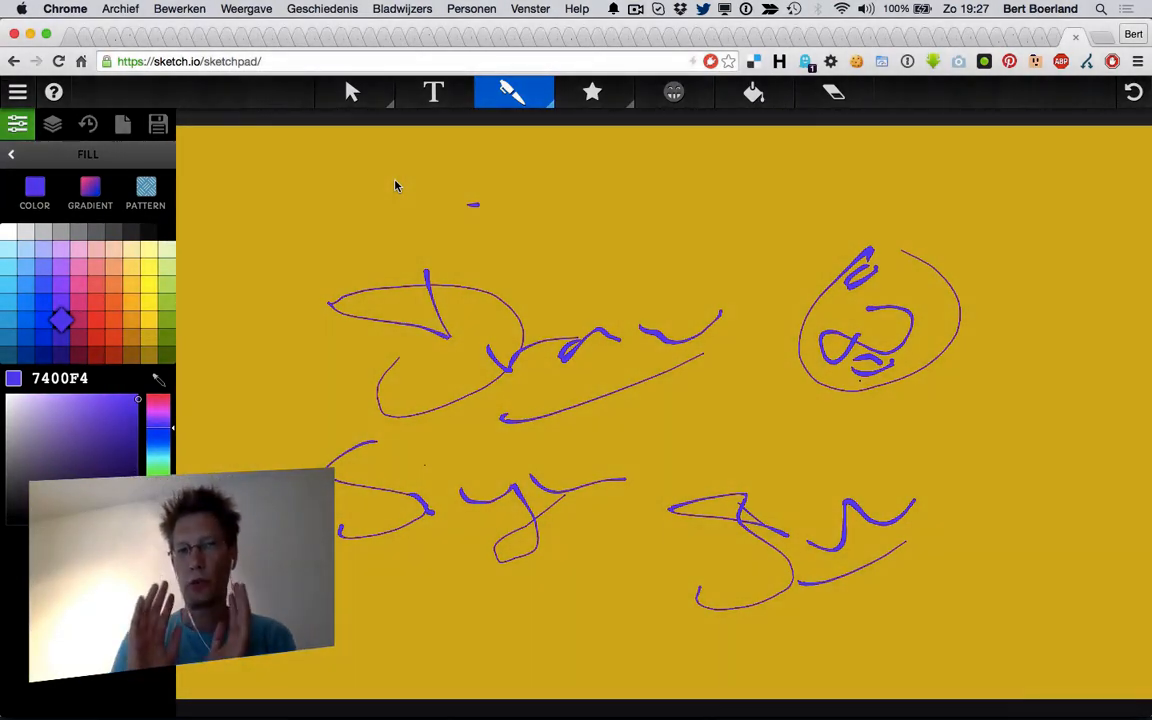
mouse_move(452, 176)
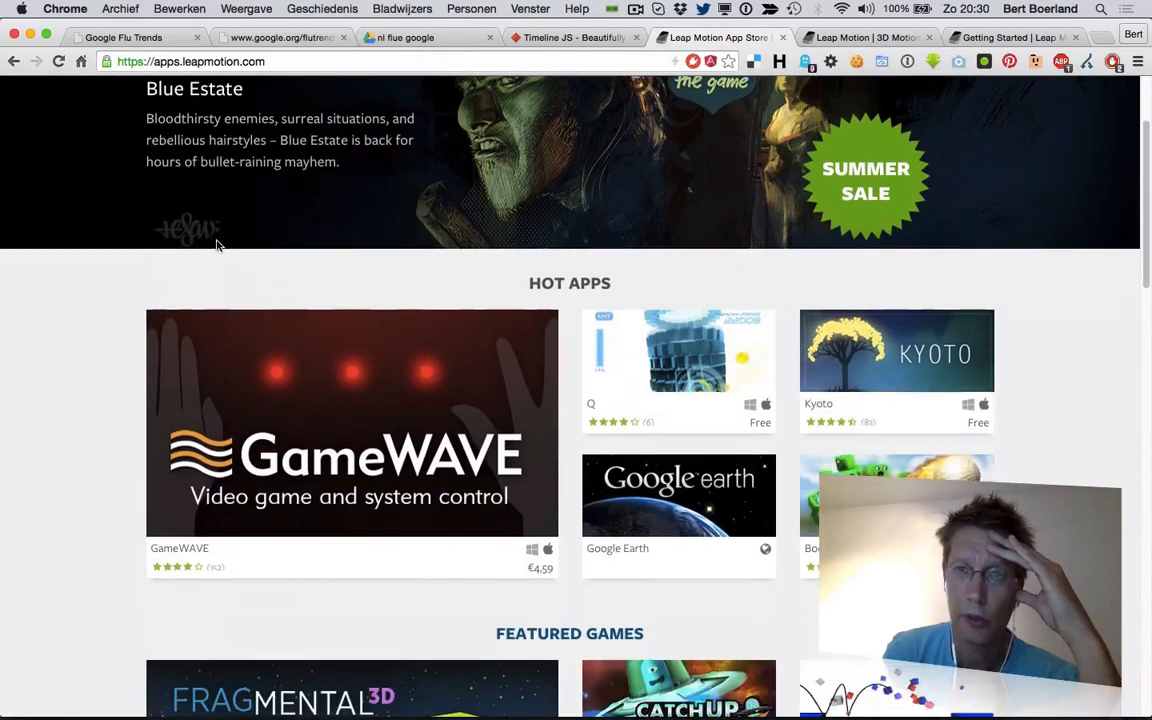
scroll(up, 3)
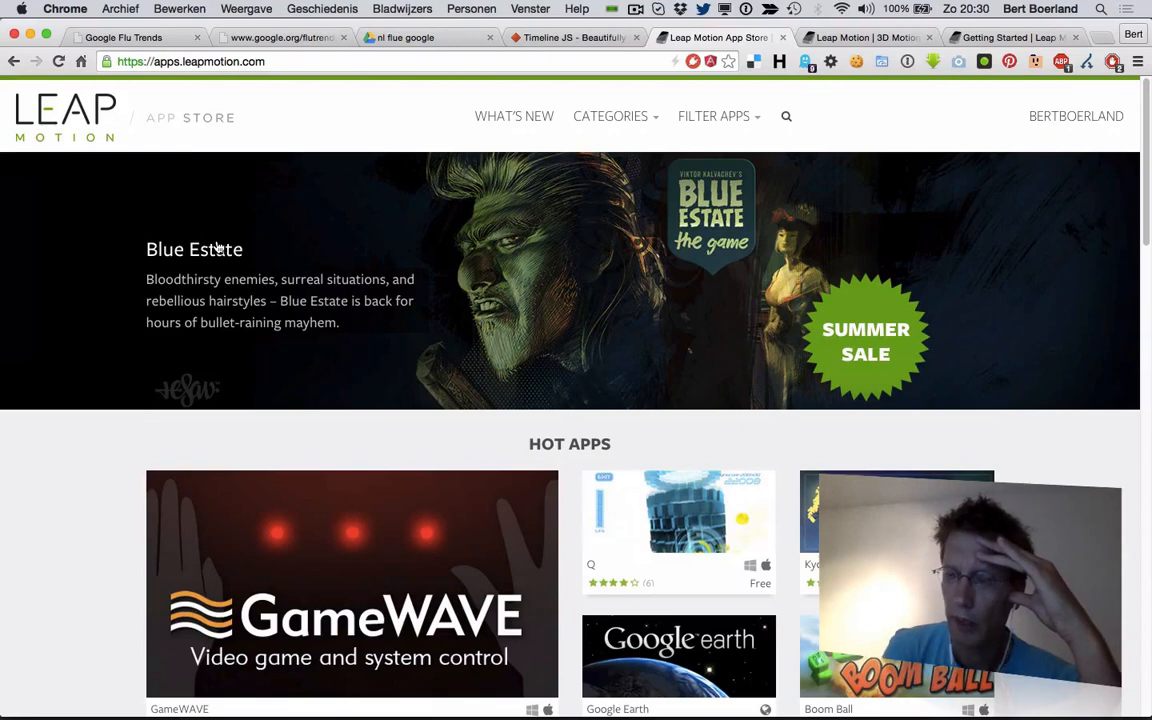
right_click(212, 248)
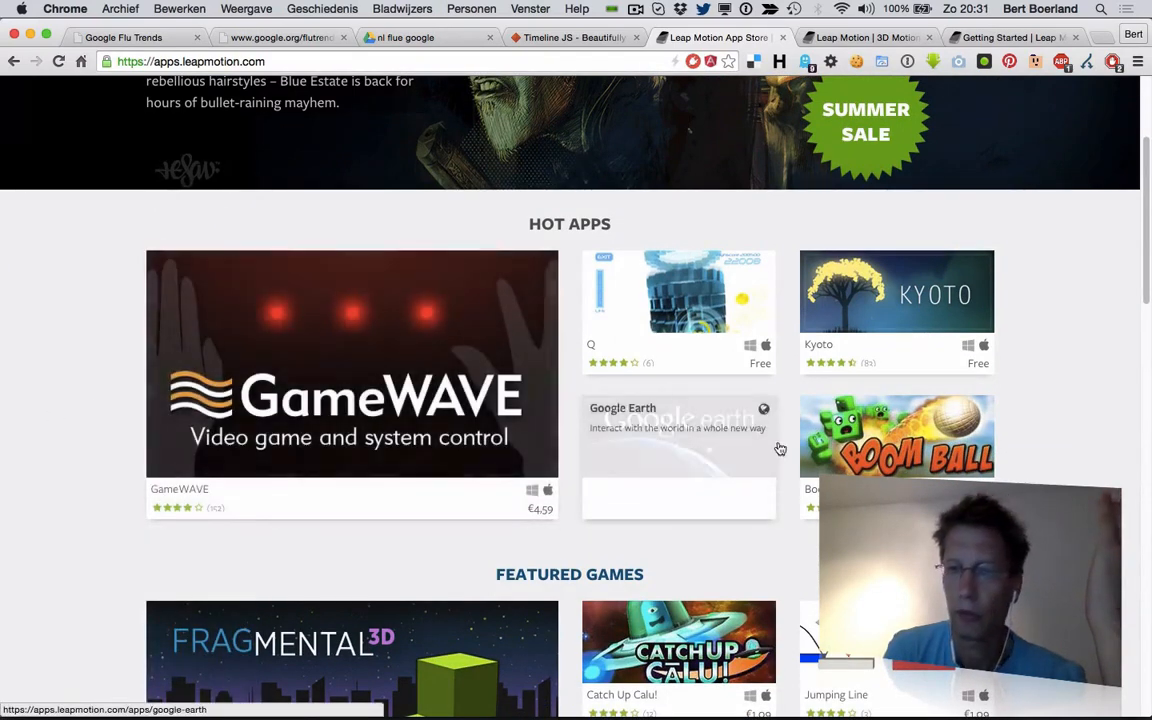
mouse_move(752, 508)
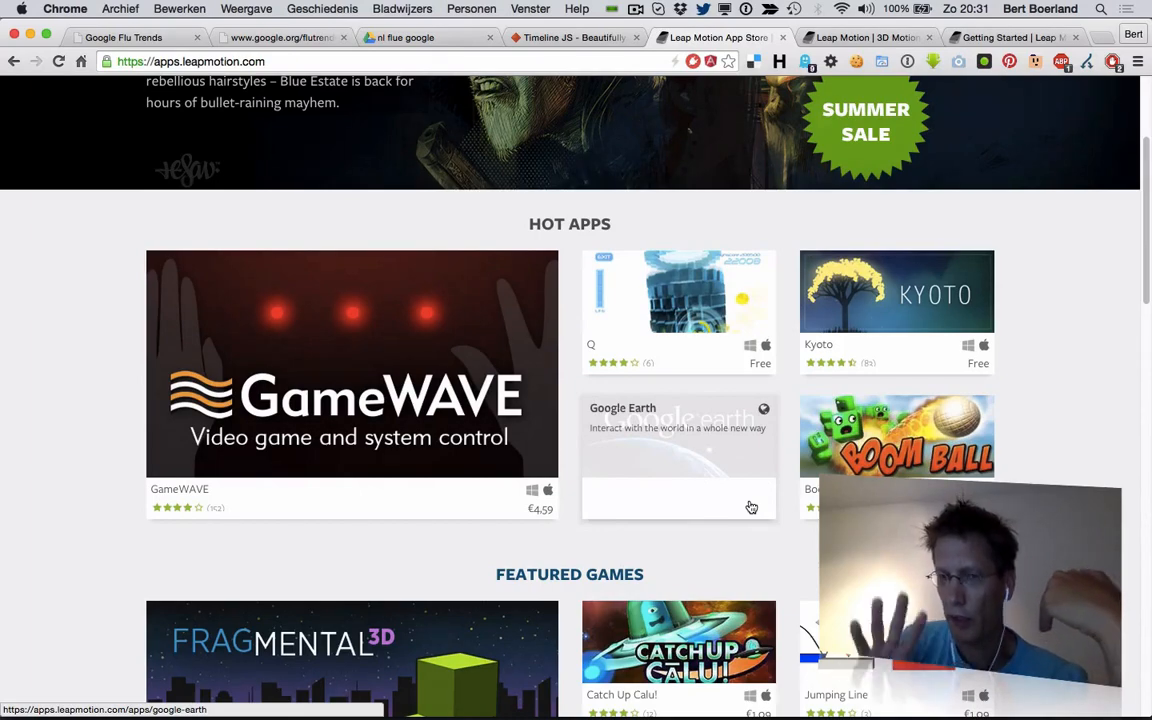
scroll(down, 3)
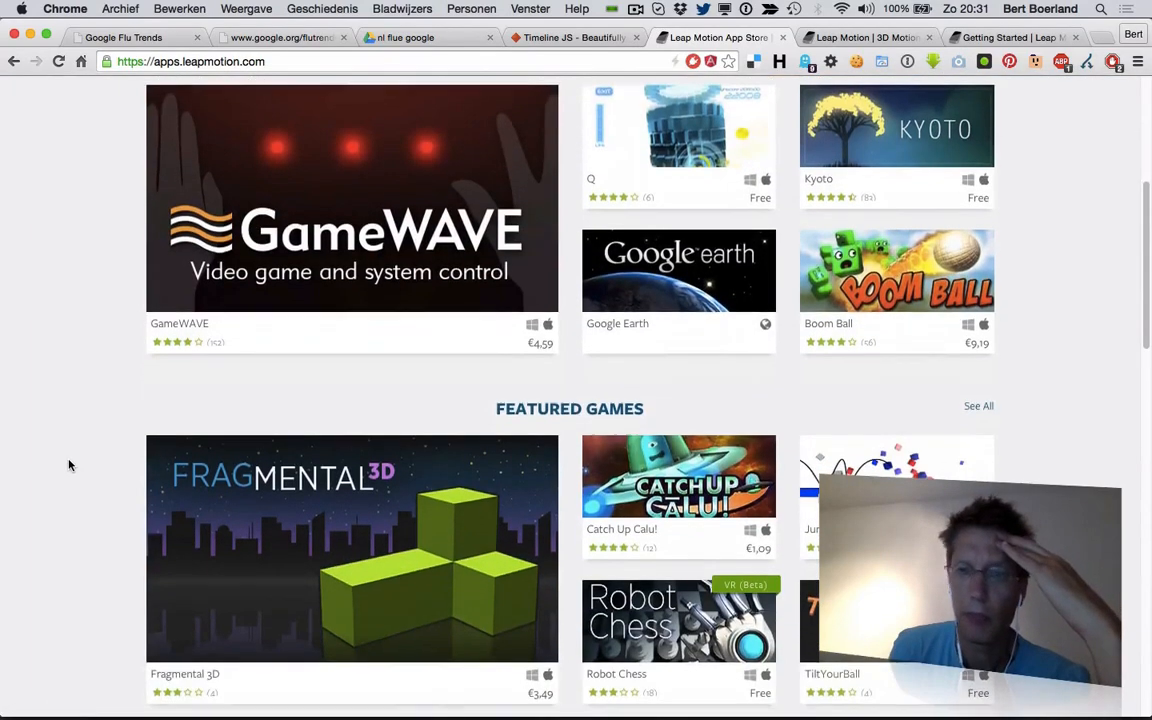
scroll(up, 3)
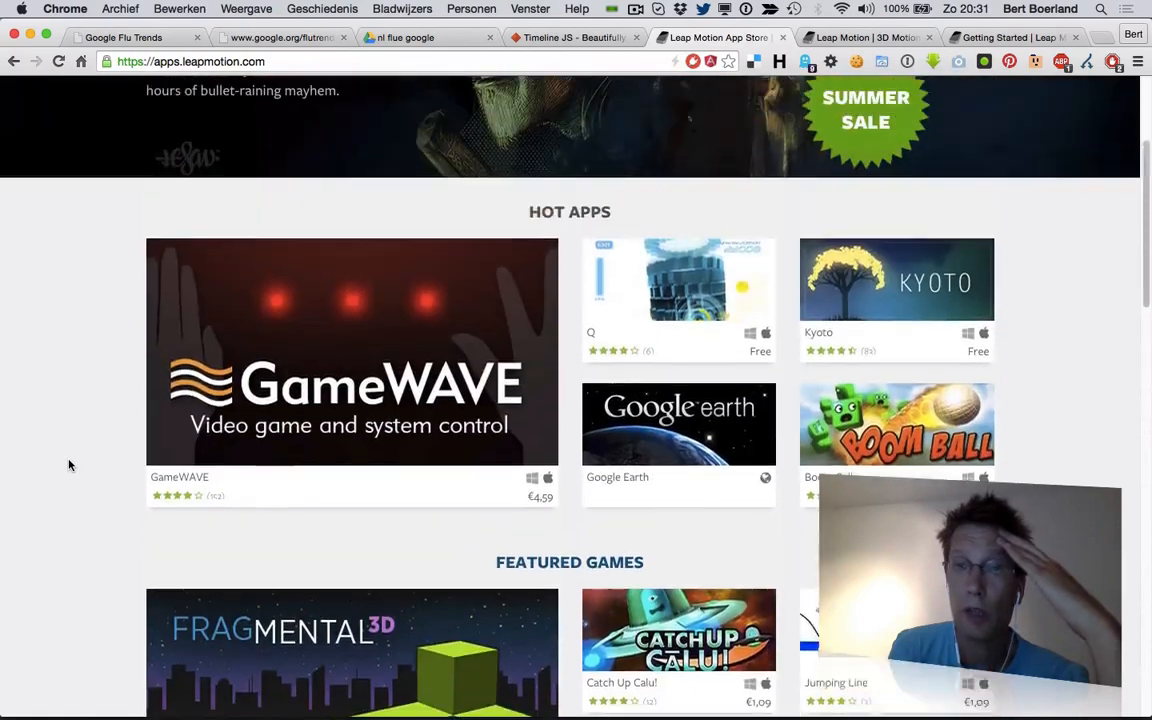
- Look over the Leap Motion for Virtual Reality page
click(864, 36)
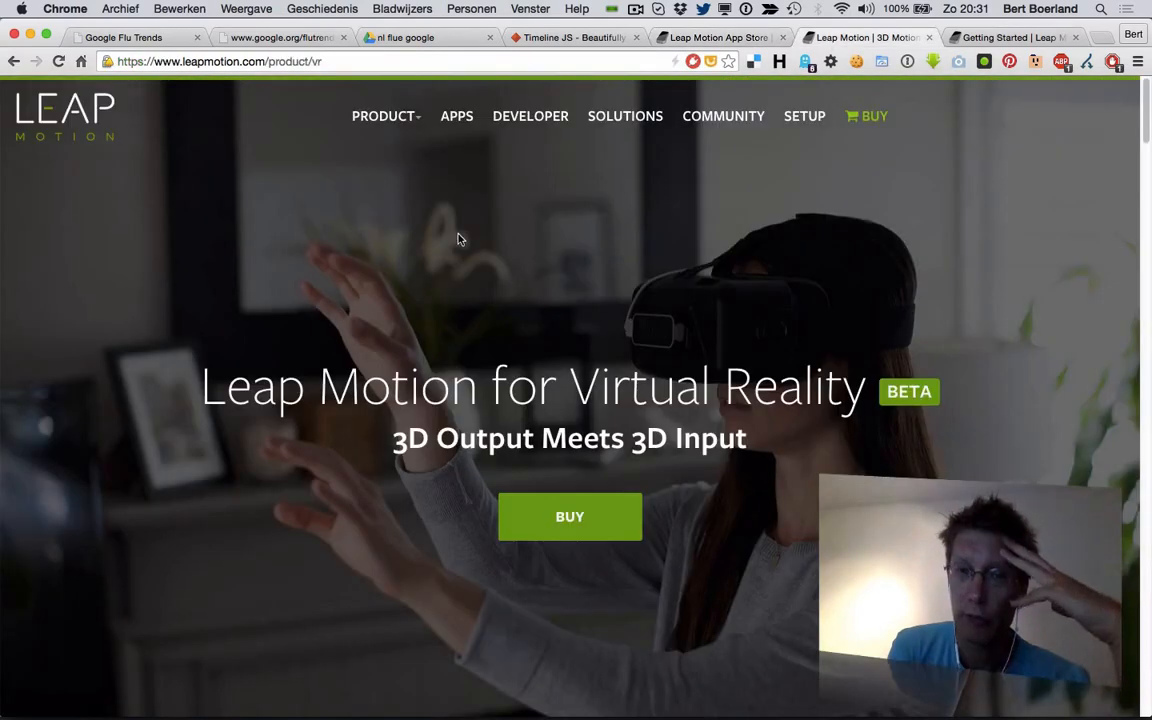
scroll(down, 3)
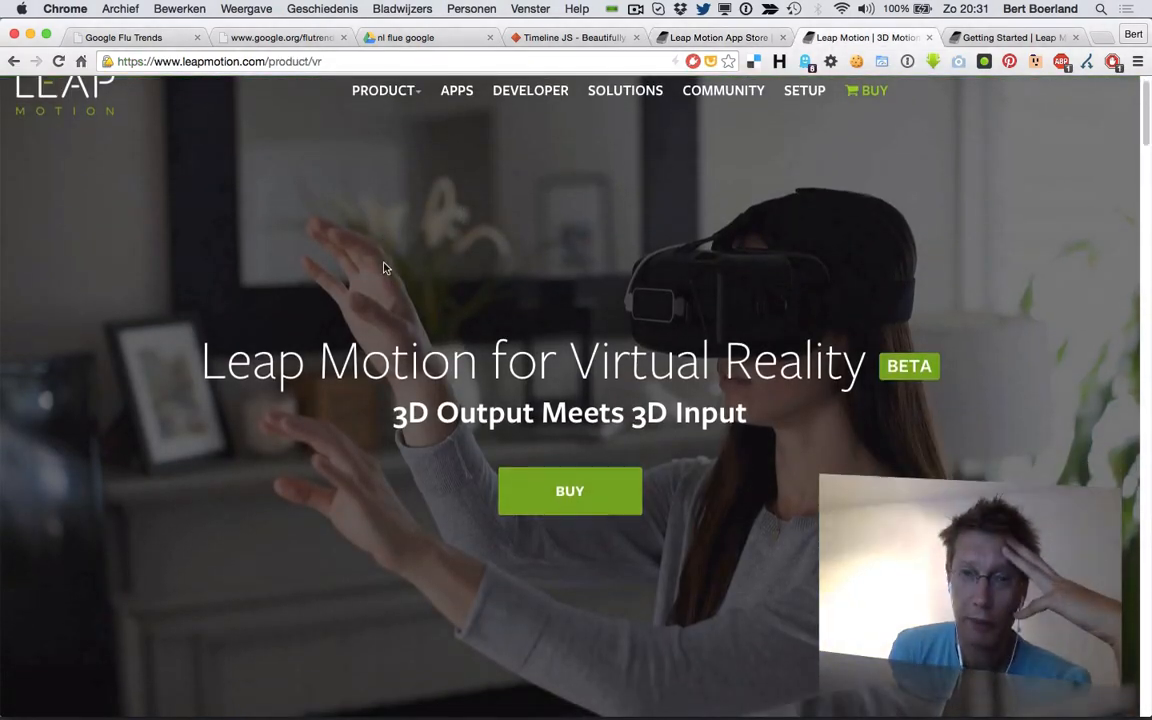
scroll(down, 3)
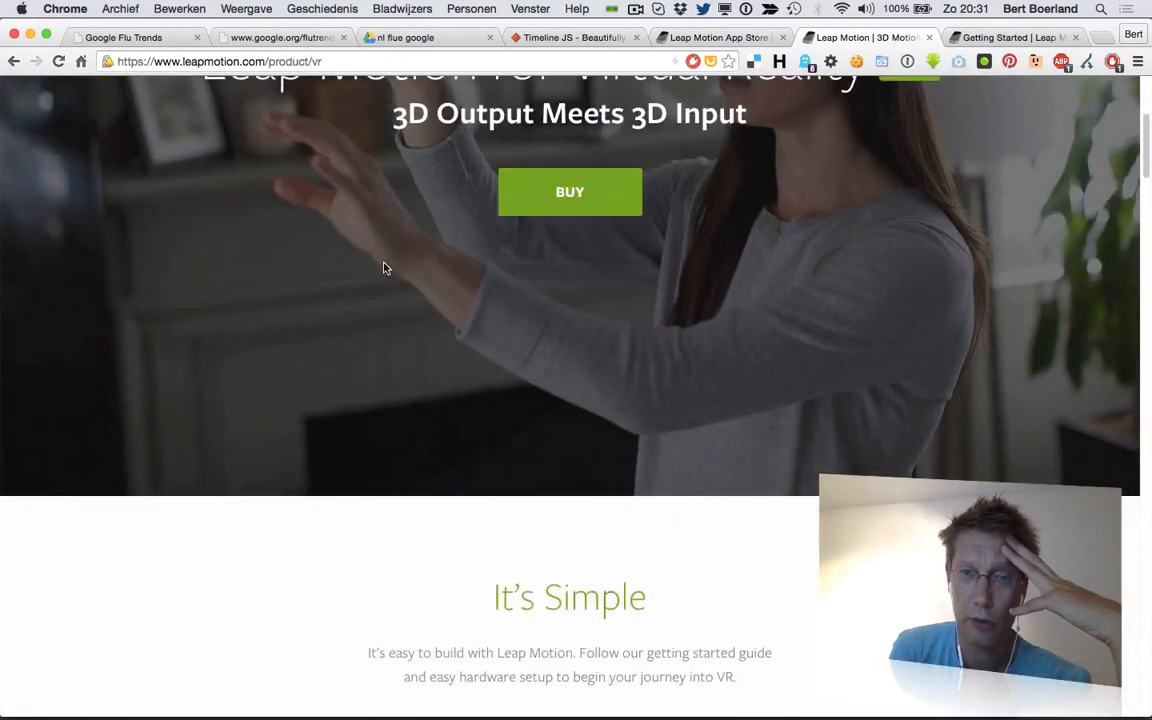
scroll(up, 3)
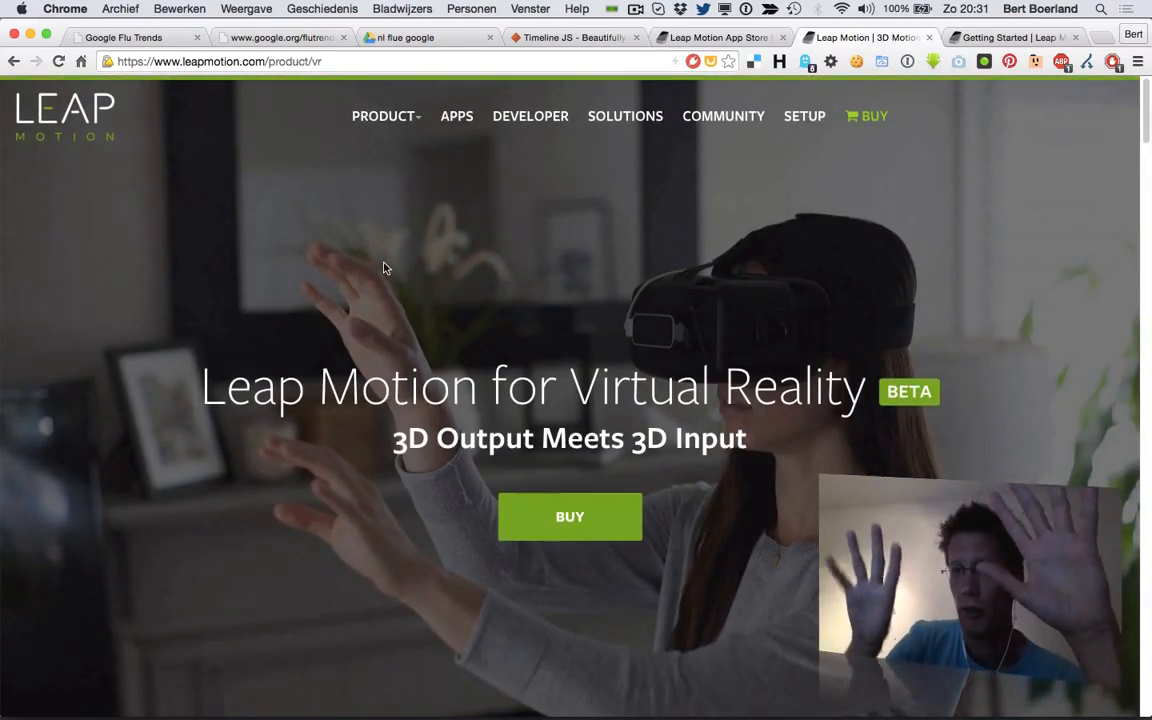
scroll(down, 3)
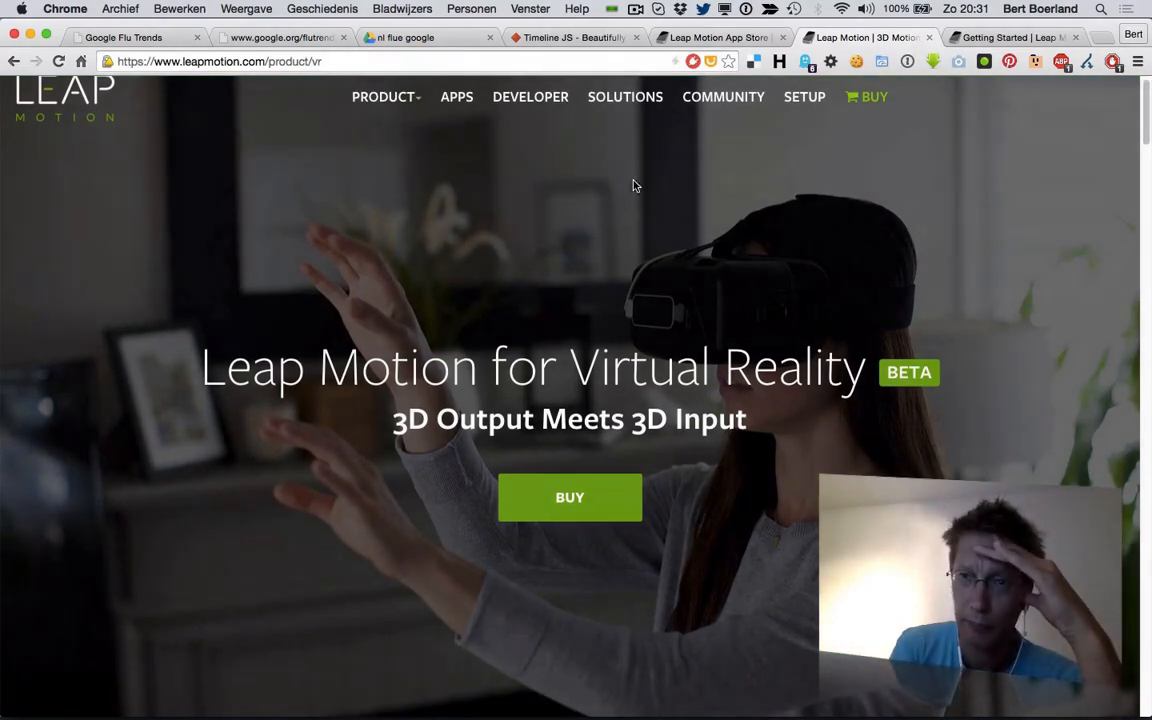
- Review the developer Getting Started guide, then launch Leap Motion App Home from the Dock
click(1010, 36)
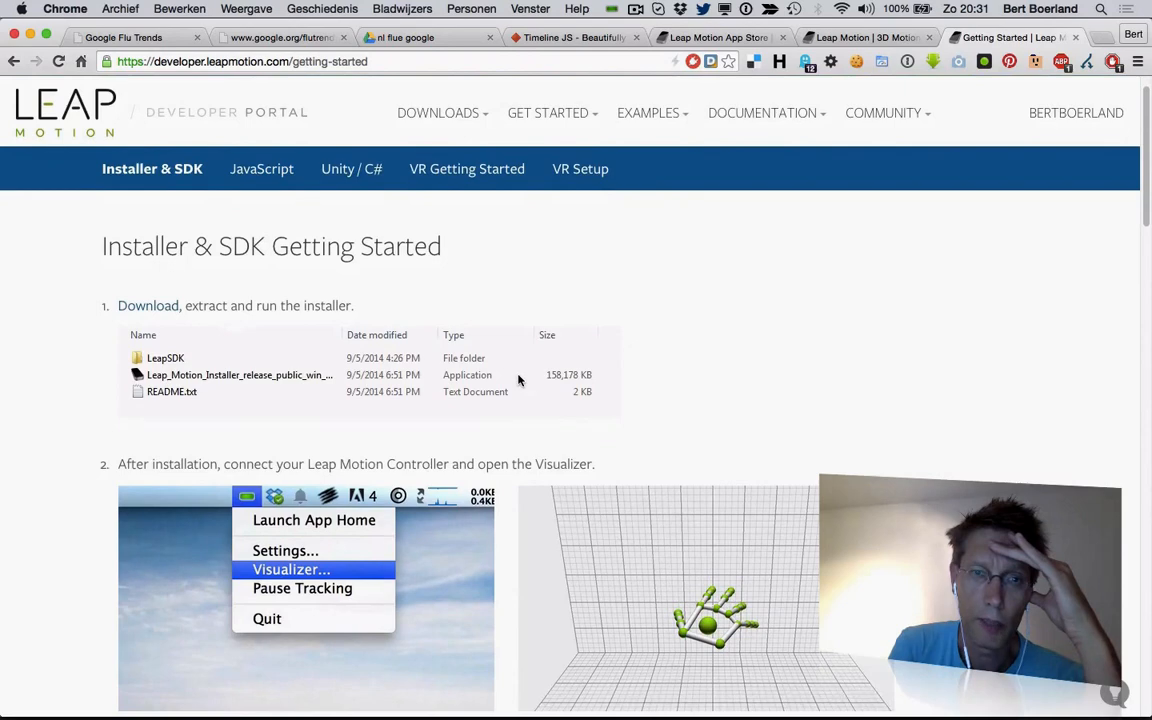
scroll(down, 3)
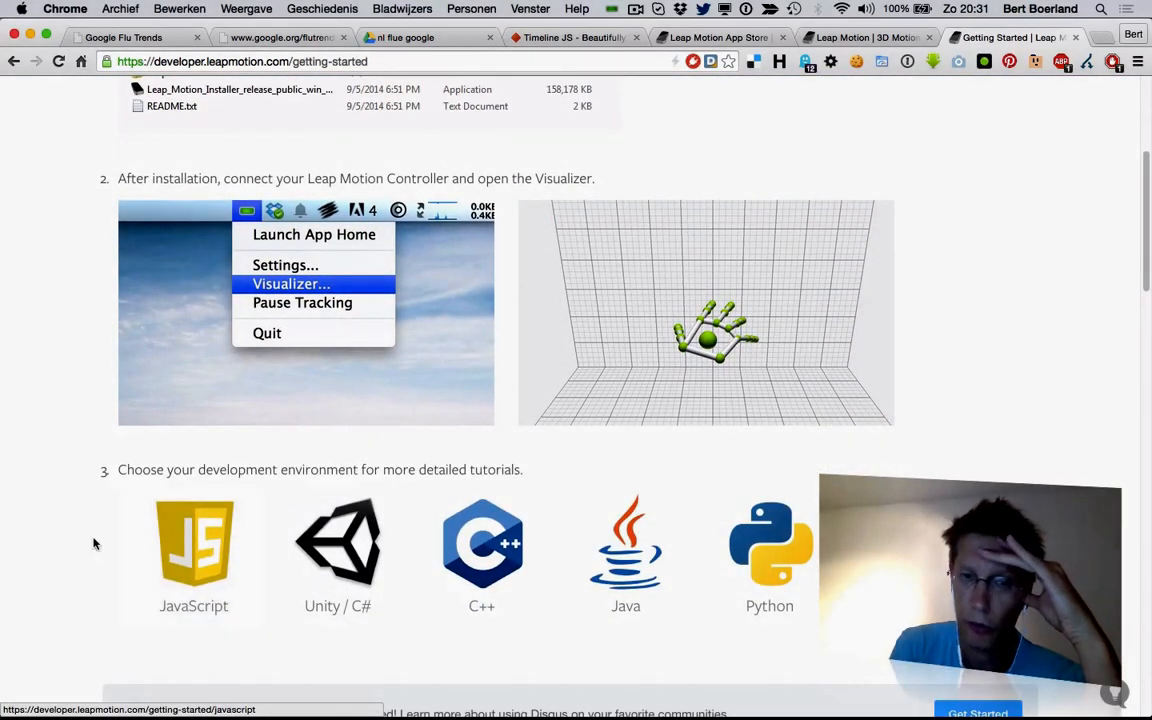
mouse_move(336, 544)
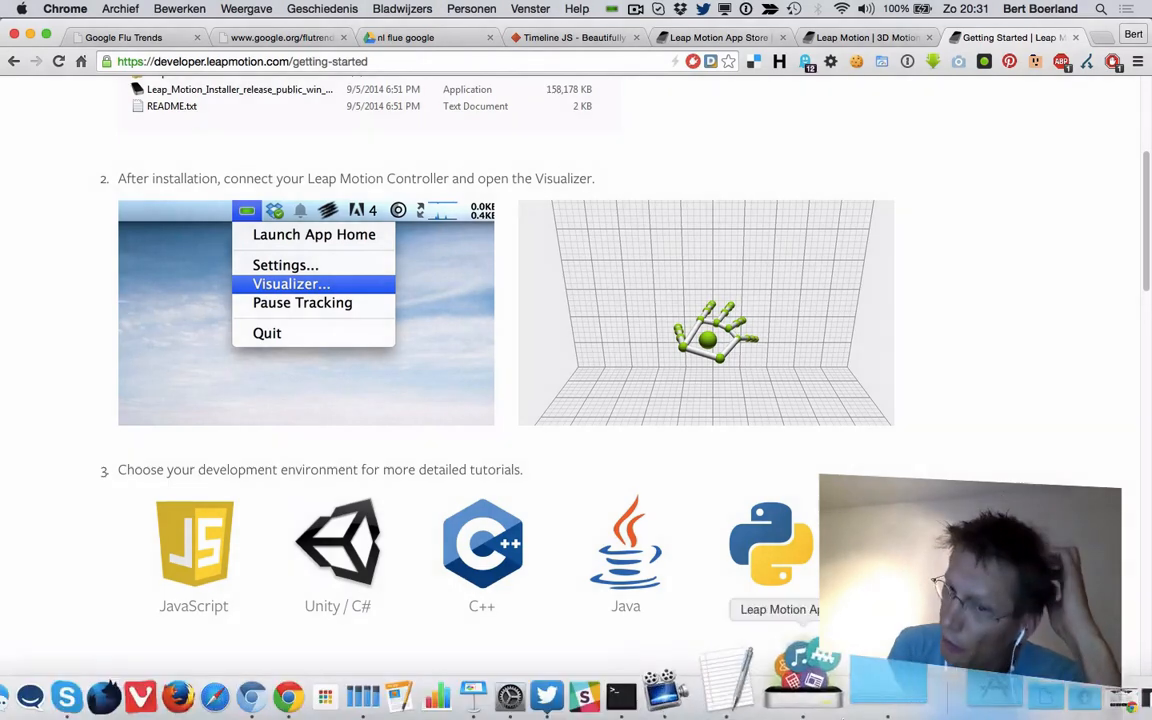
click(314, 234)
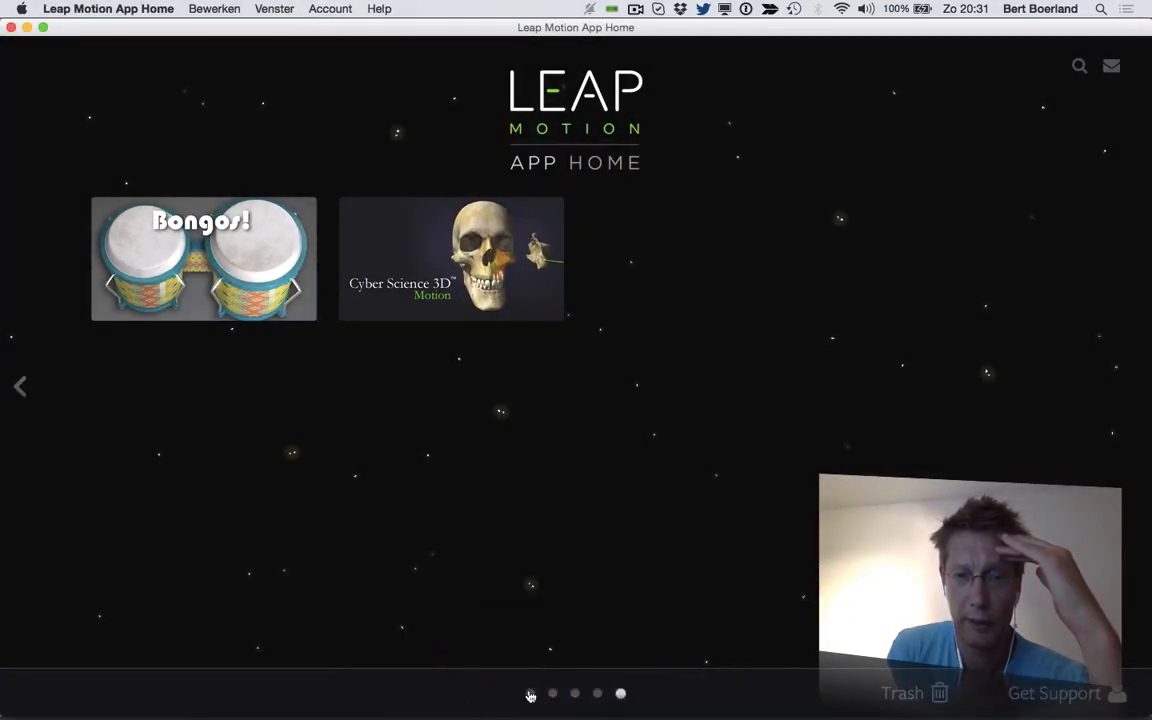
- Page from the first screen of installed apps to the one showing Cut the Rope
click(530, 692)
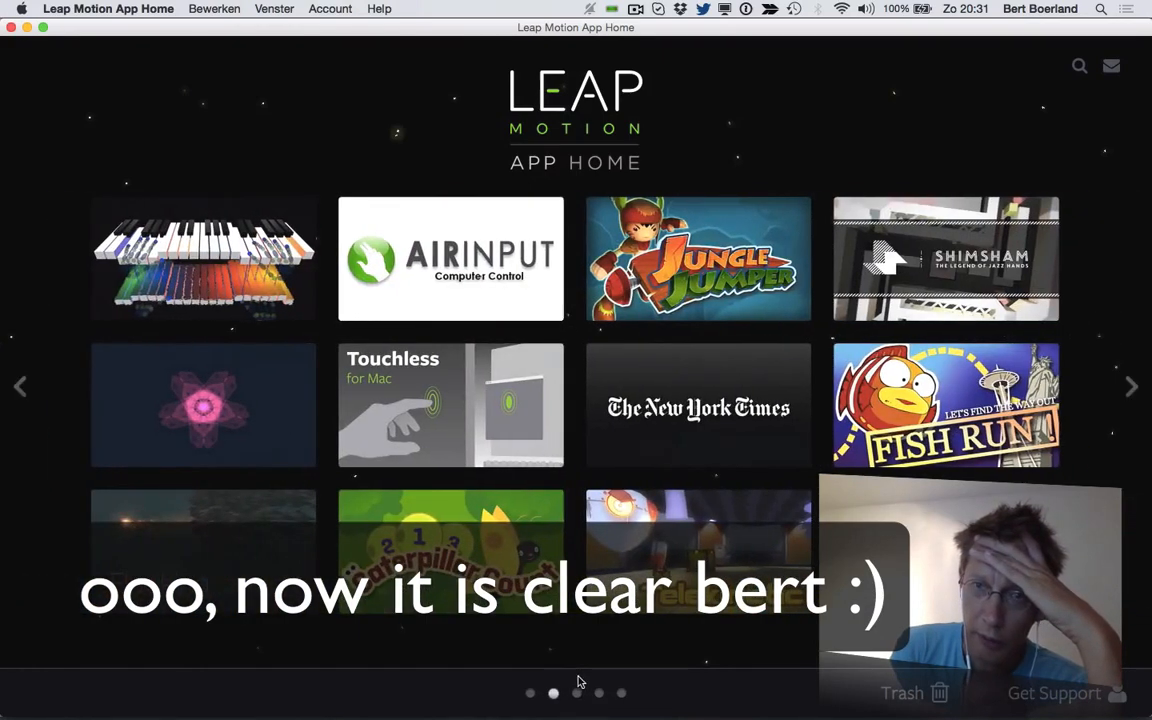
mouse_move(214, 290)
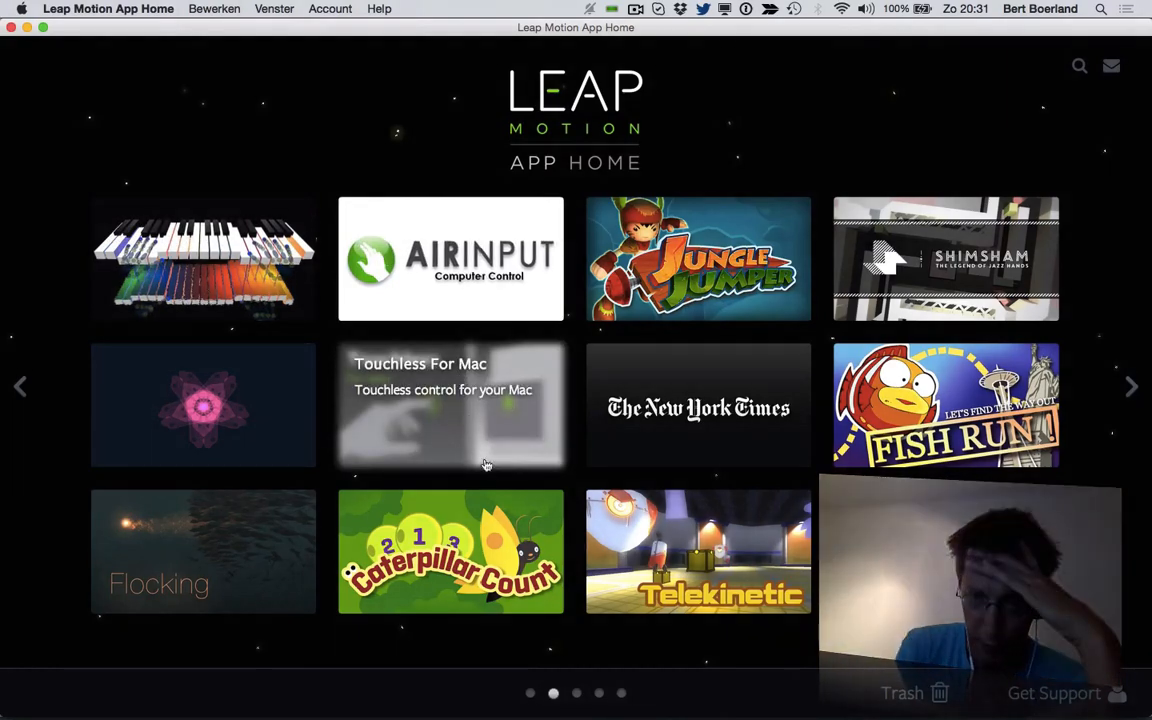
click(552, 692)
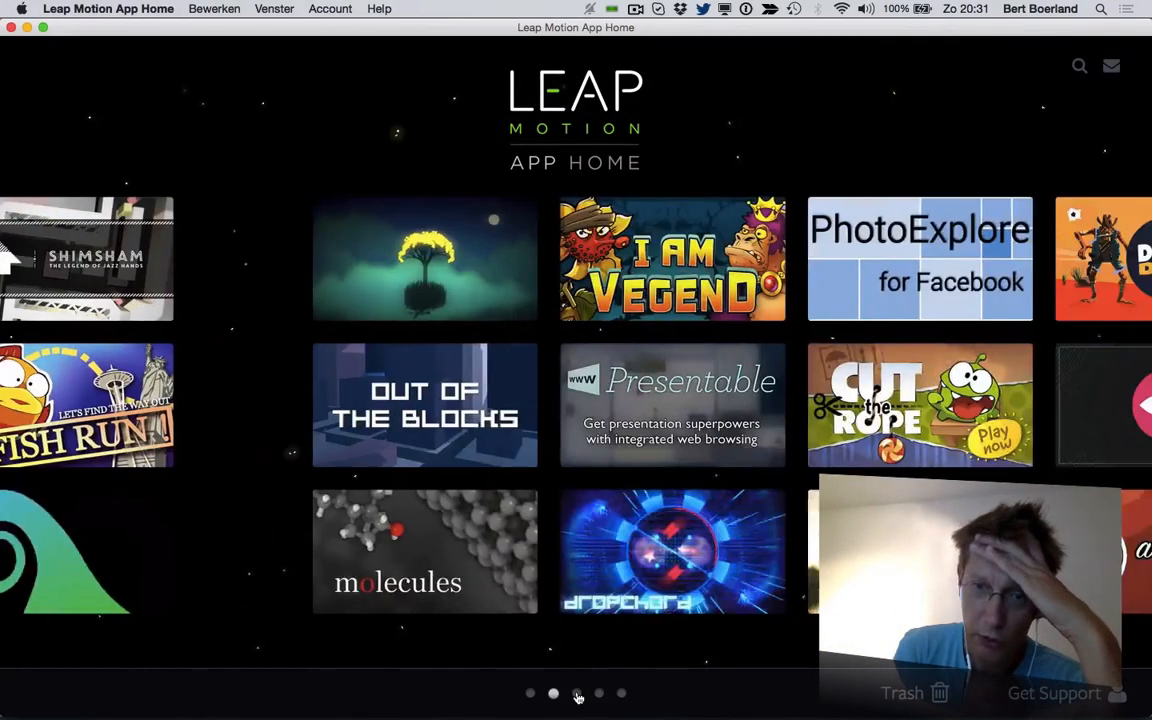
click(576, 692)
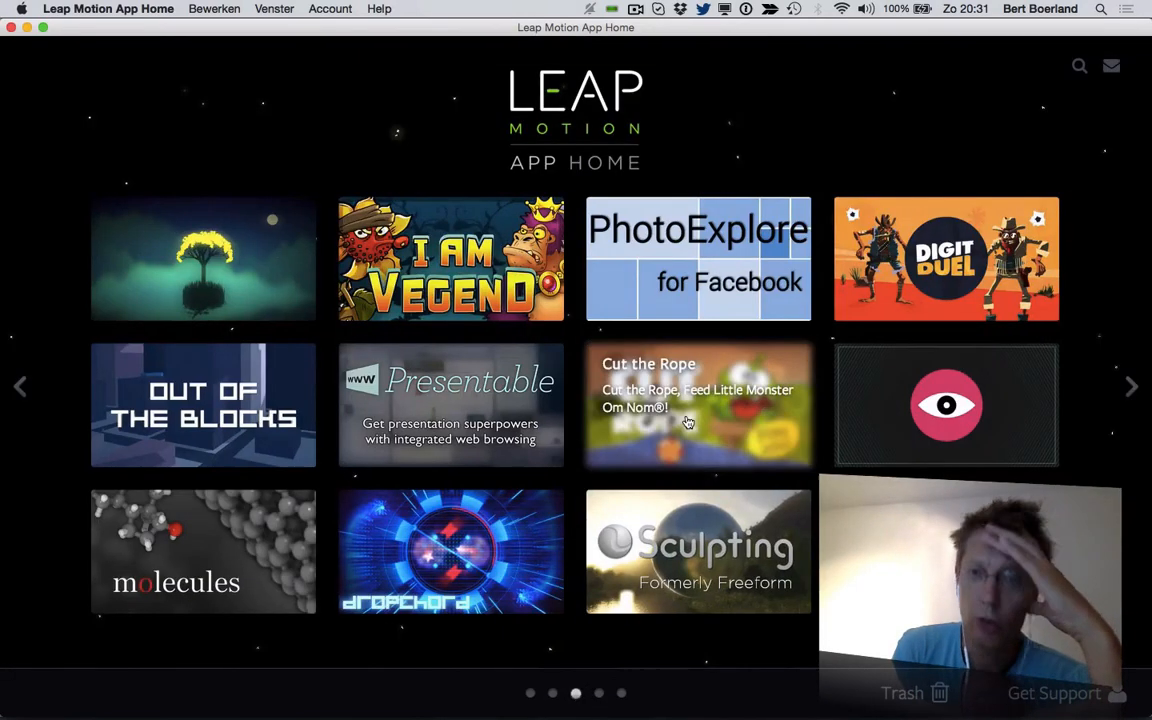
- Launch Cut the Rope, cancel the Game Center sign-in and reach the title menu
click(698, 404)
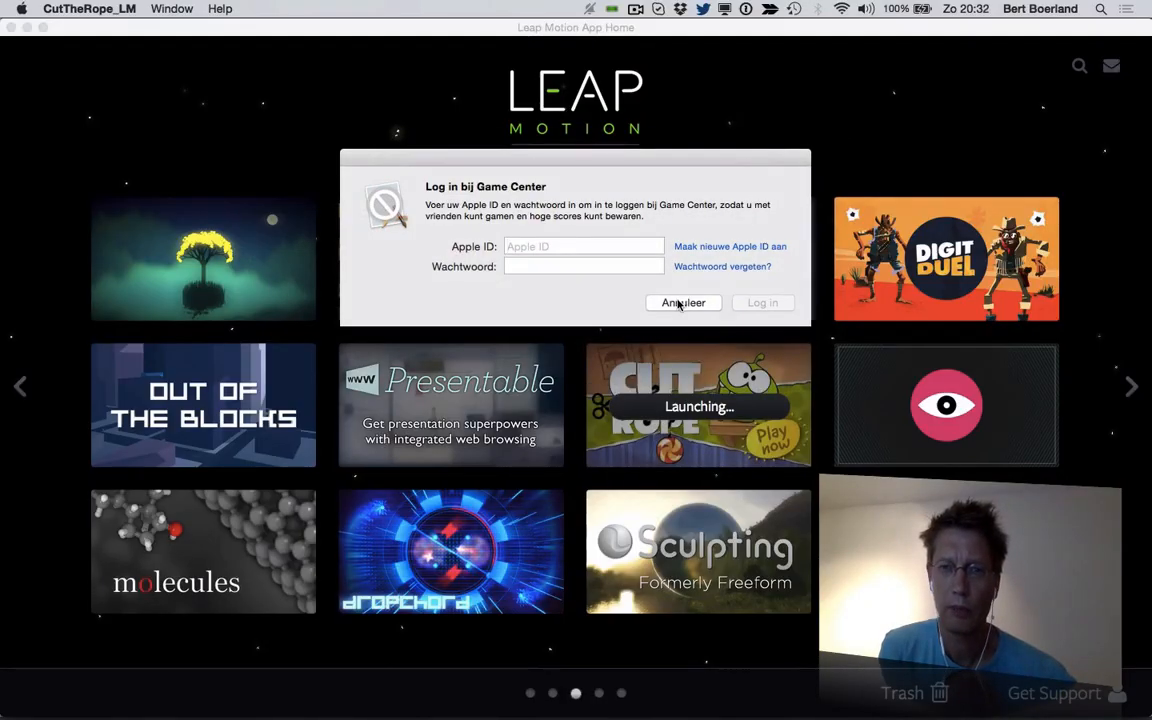
click(684, 302)
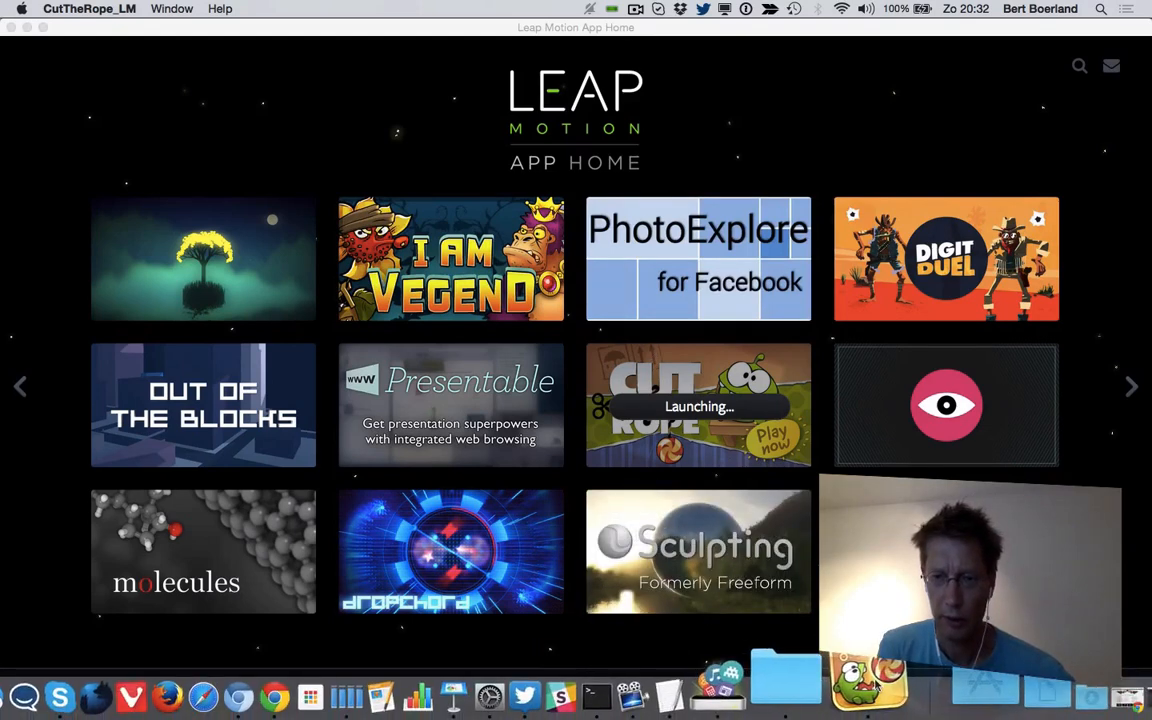
click(698, 404)
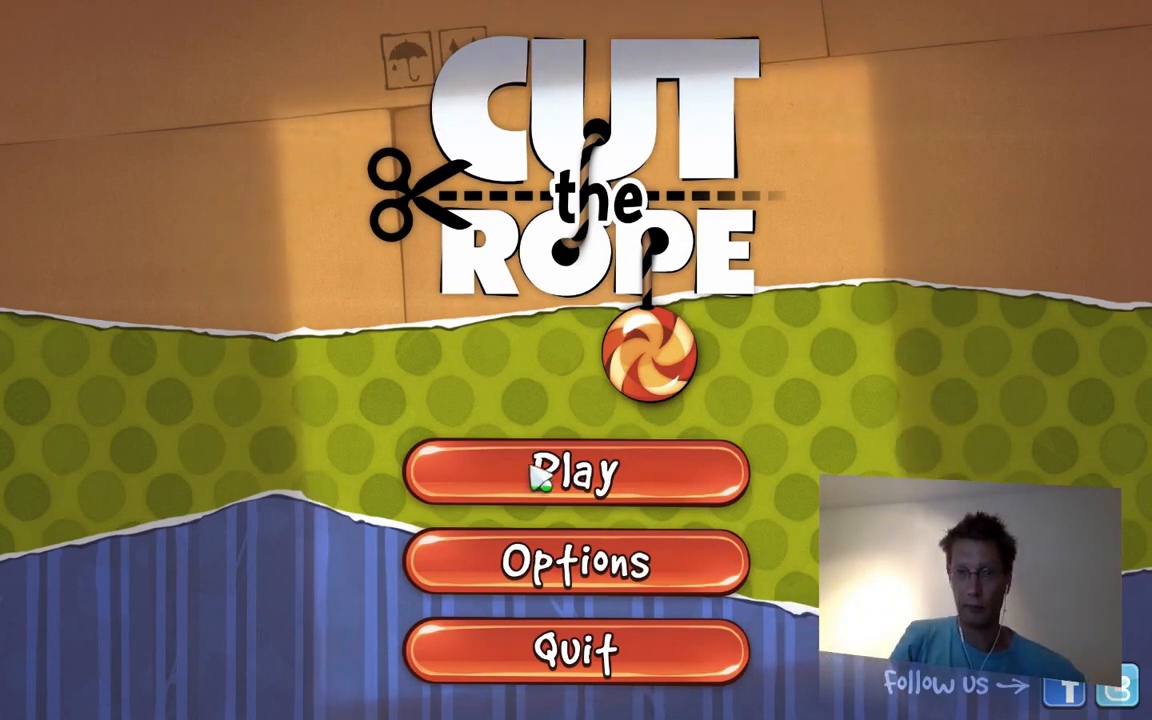
- Play a Cardboard Box level to a one-star, 902-point finish and return to the menu
click(576, 472)
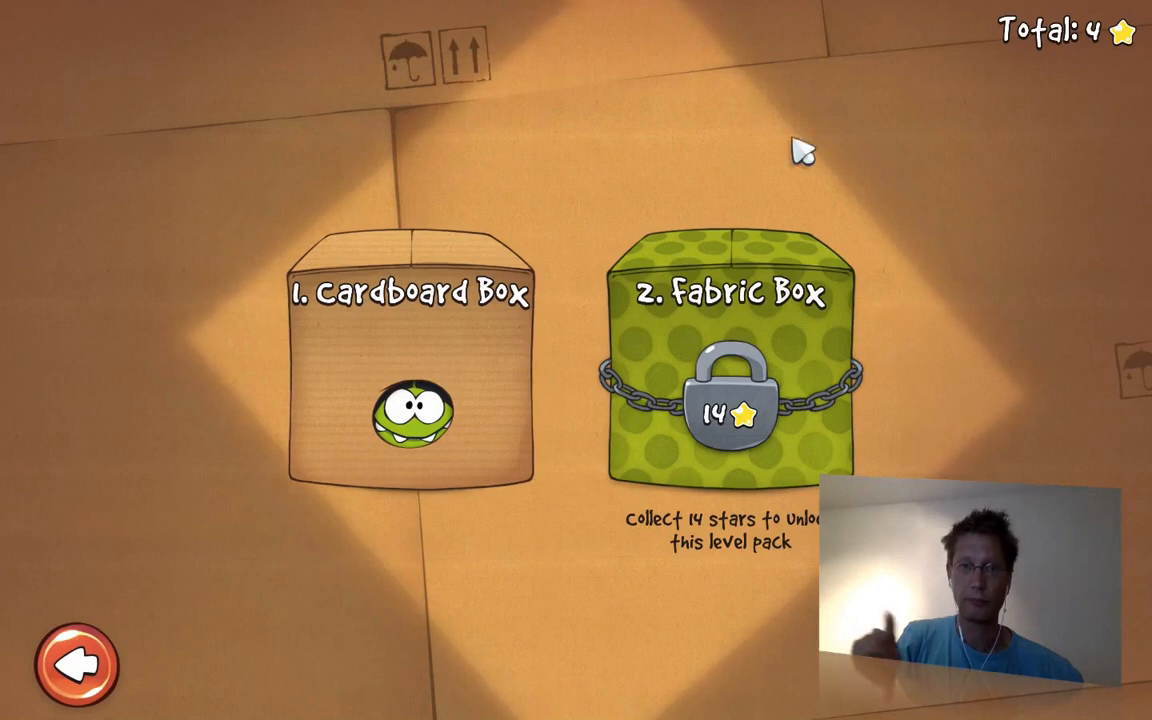
mouse_move(440, 310)
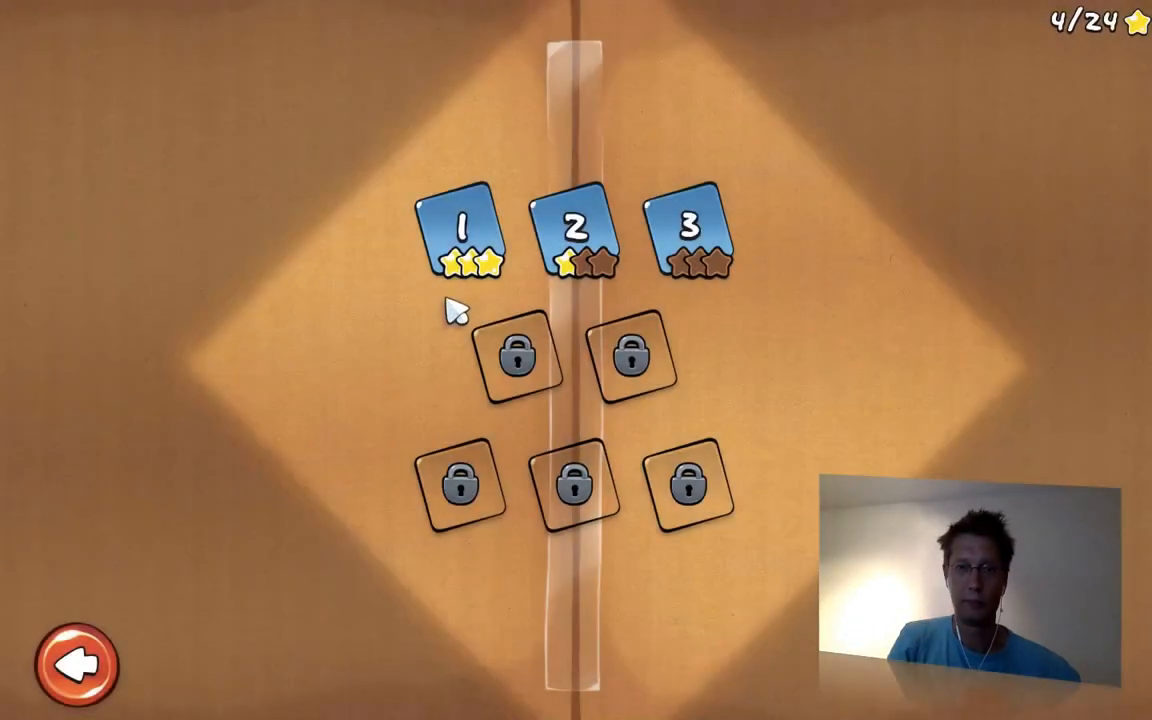
mouse_move(680, 260)
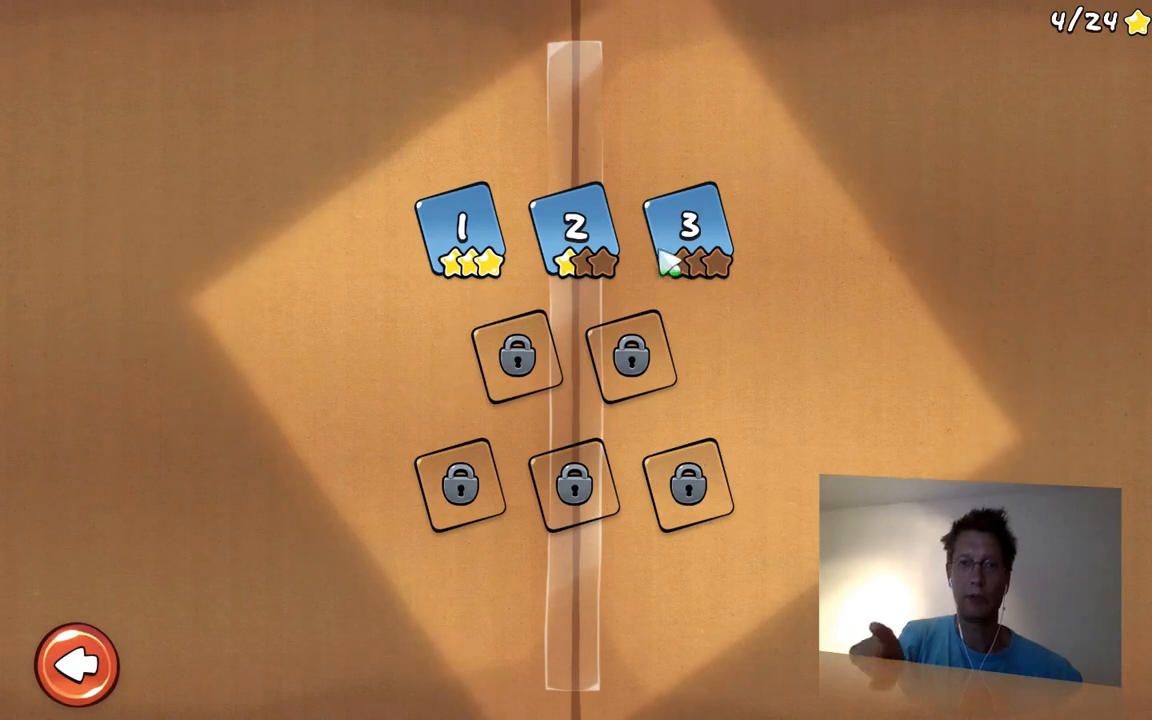
click(688, 228)
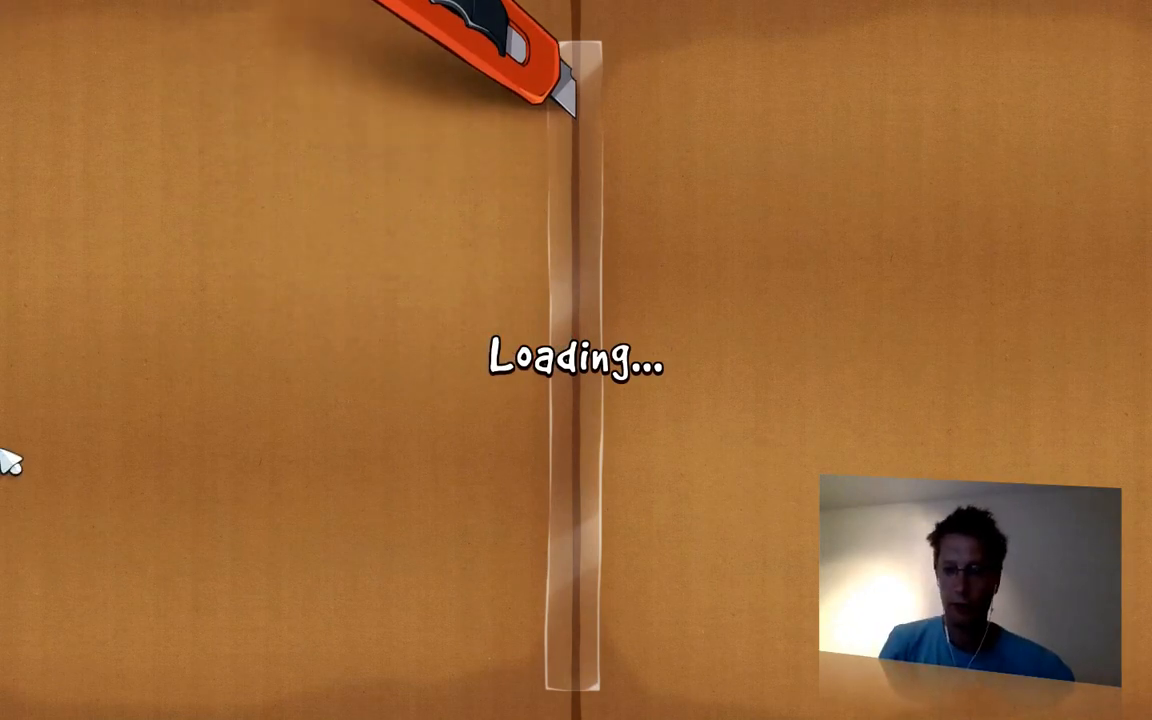
mouse_move(718, 398)
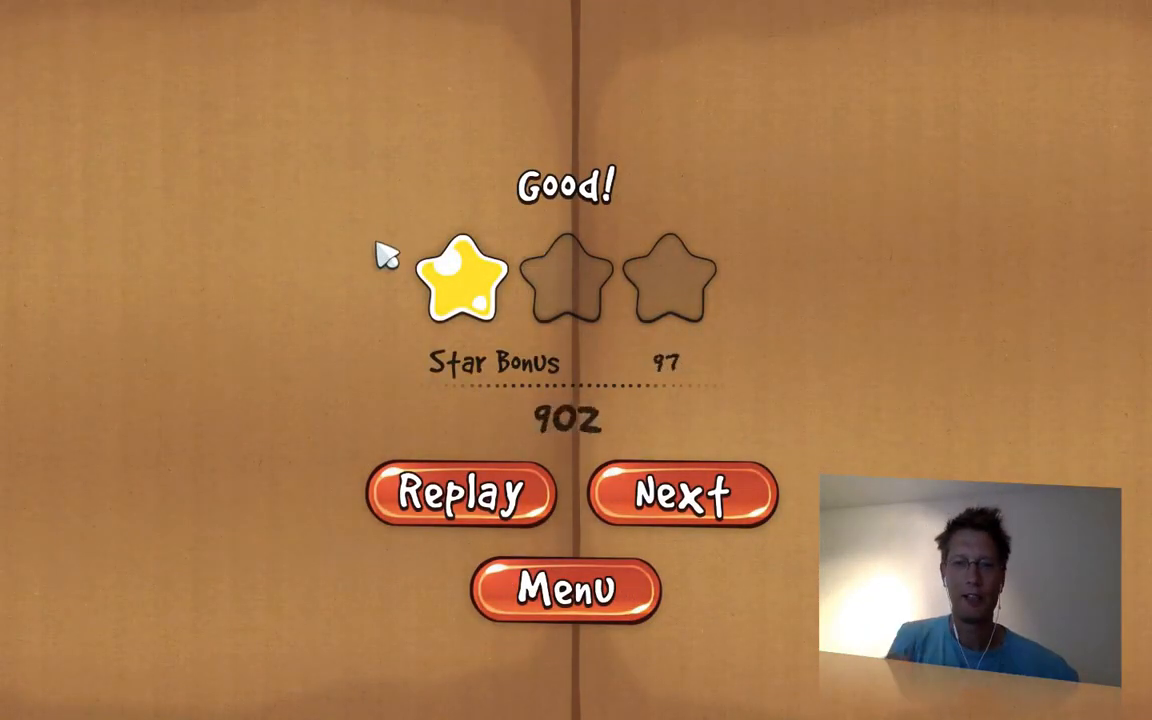
click(684, 494)
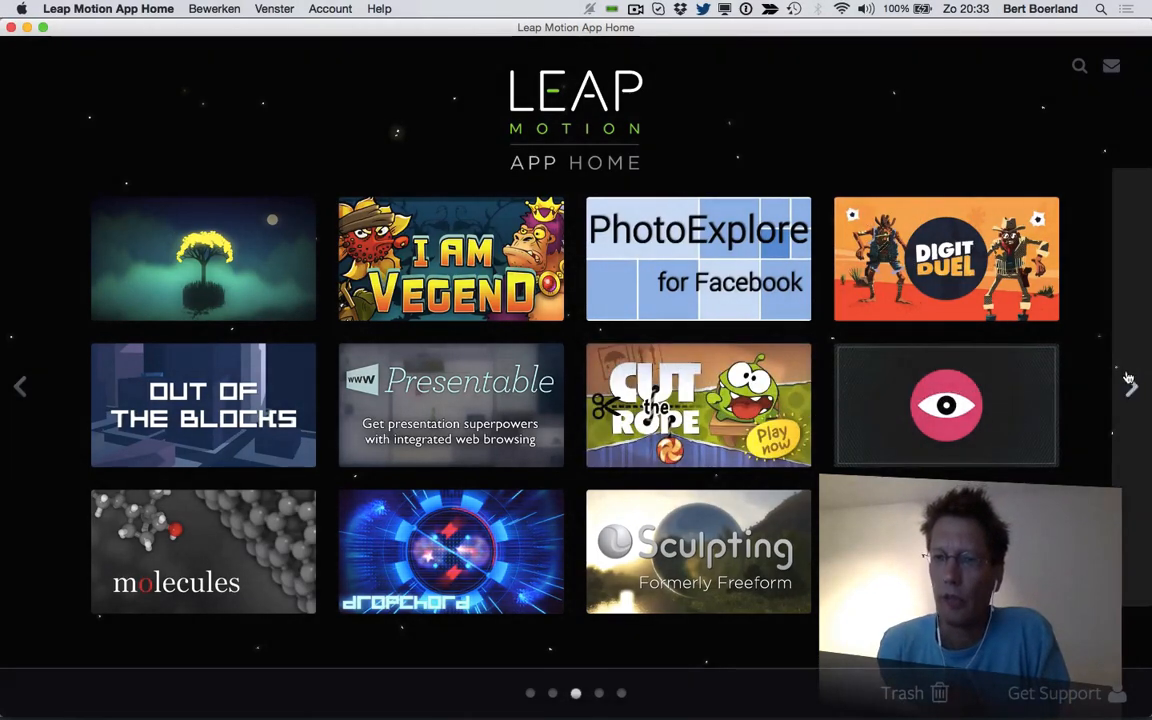
- Reach the last page of apps and launch Cyber Science 3D Motion
click(1130, 388)
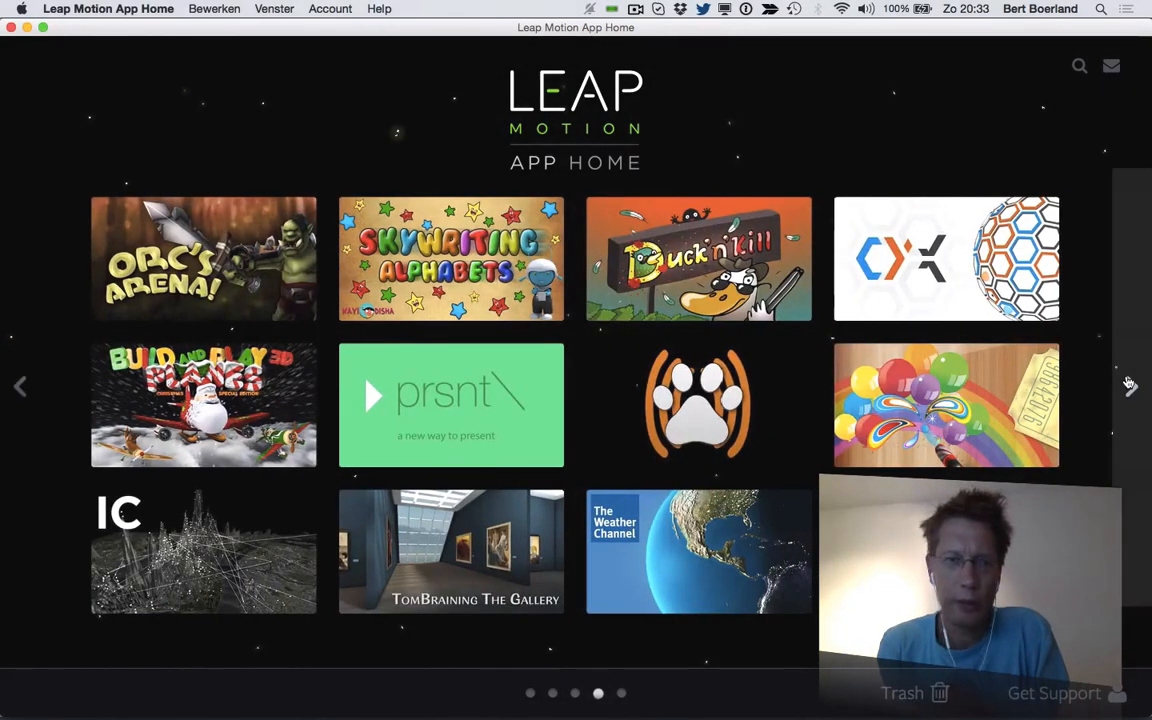
click(1130, 386)
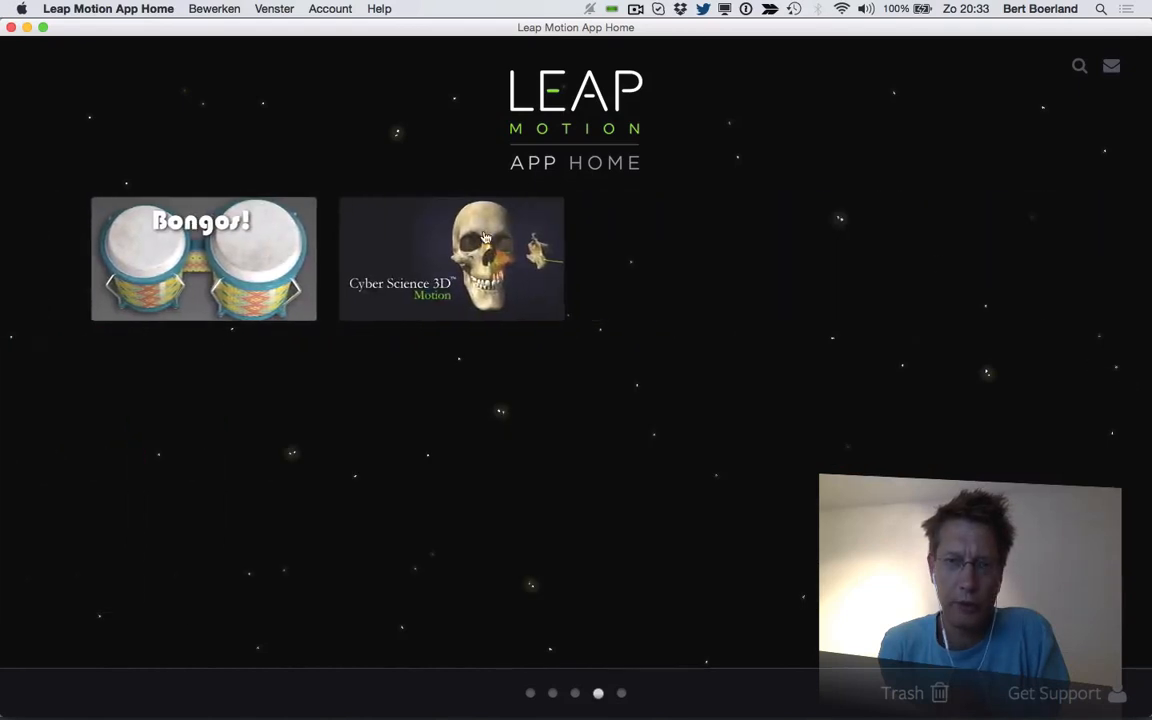
click(452, 258)
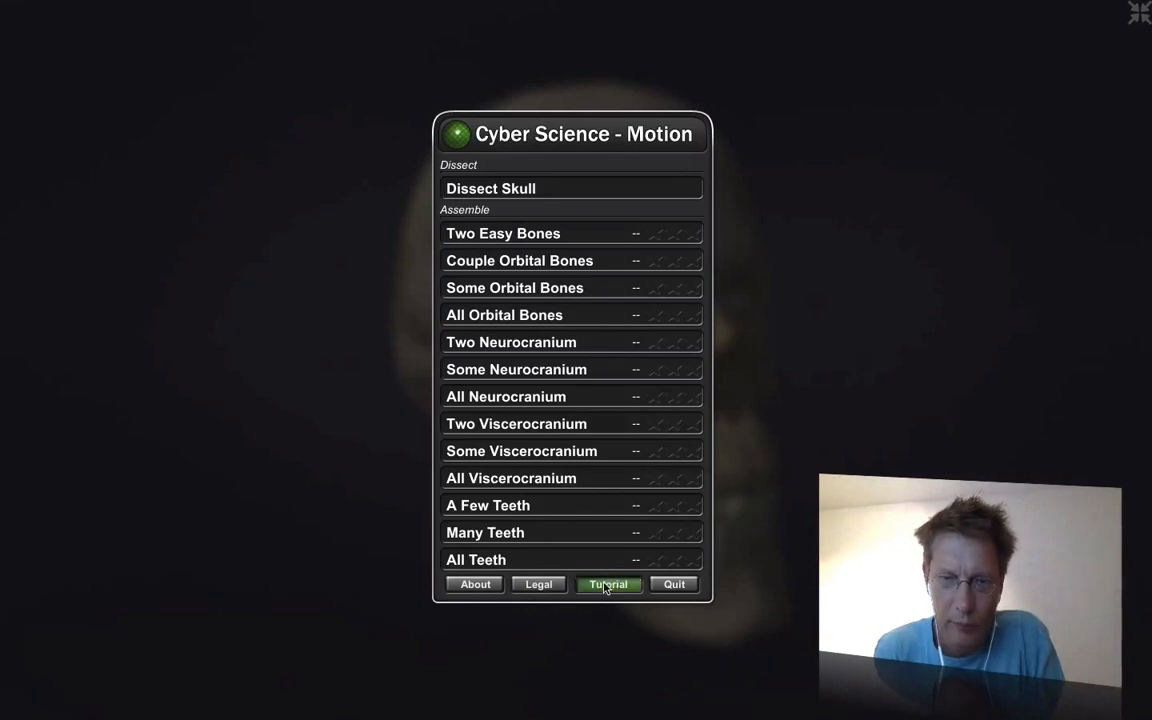
- Start the guided tutorial and peel several bones away from the skull
click(608, 584)
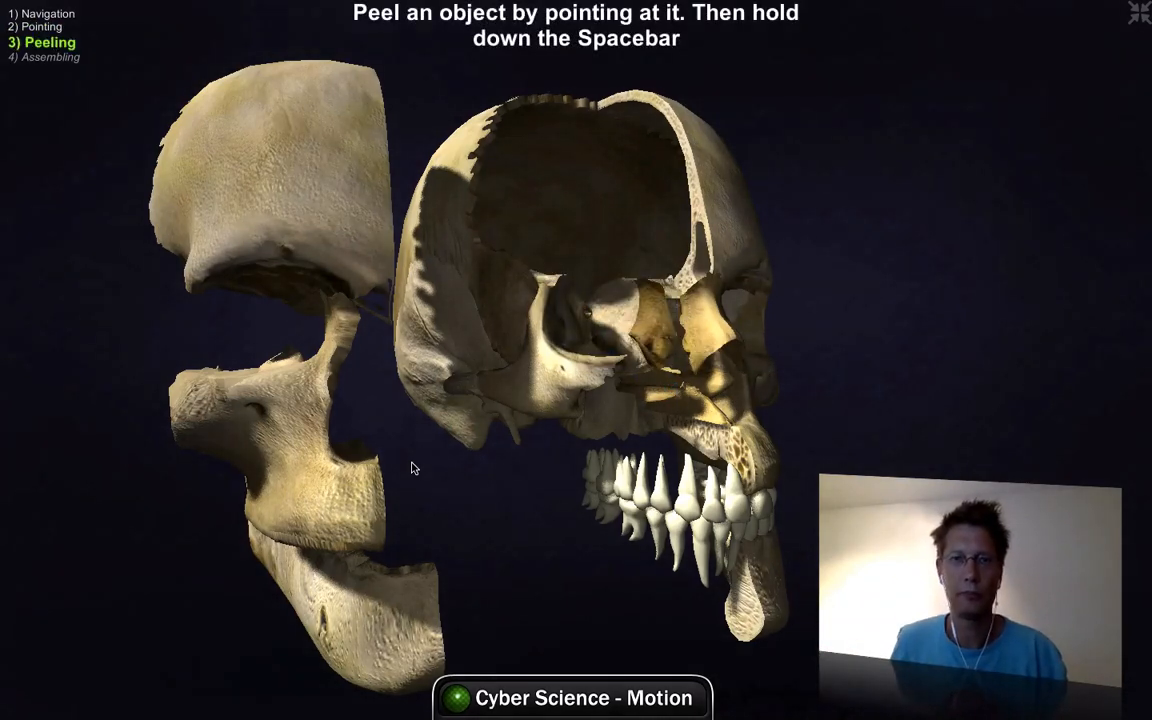
- Snap the moved bones back into the skull and zoom in on the maxilla
key(space)
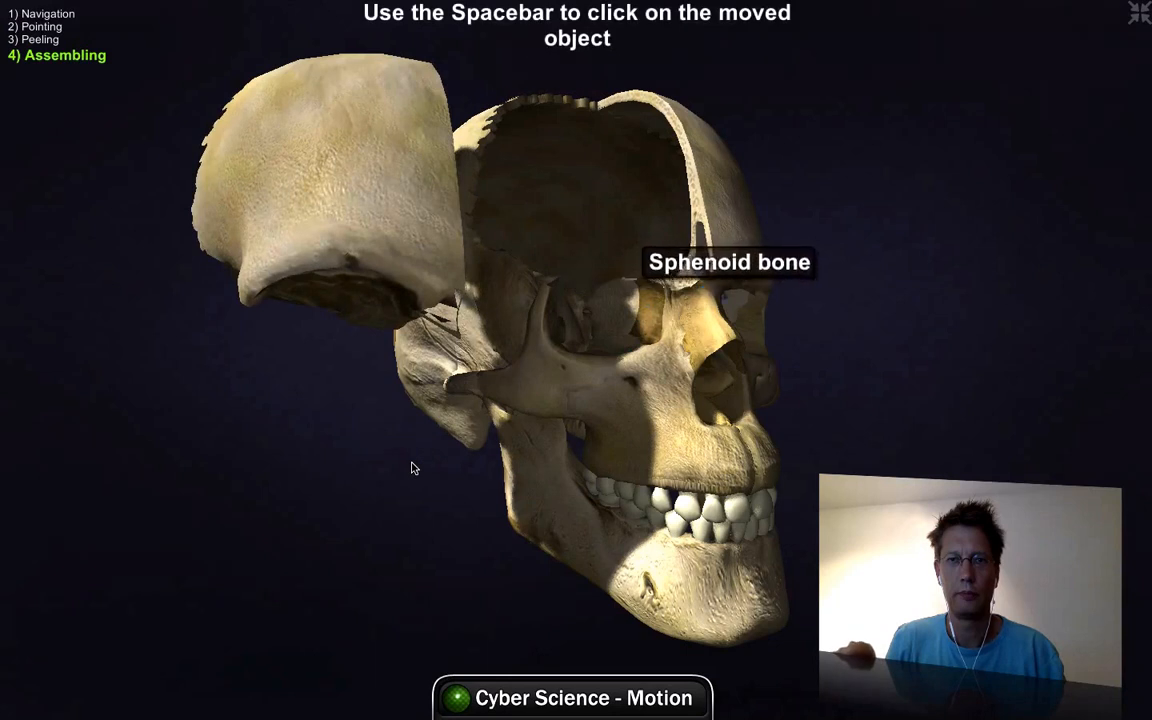
key(space)
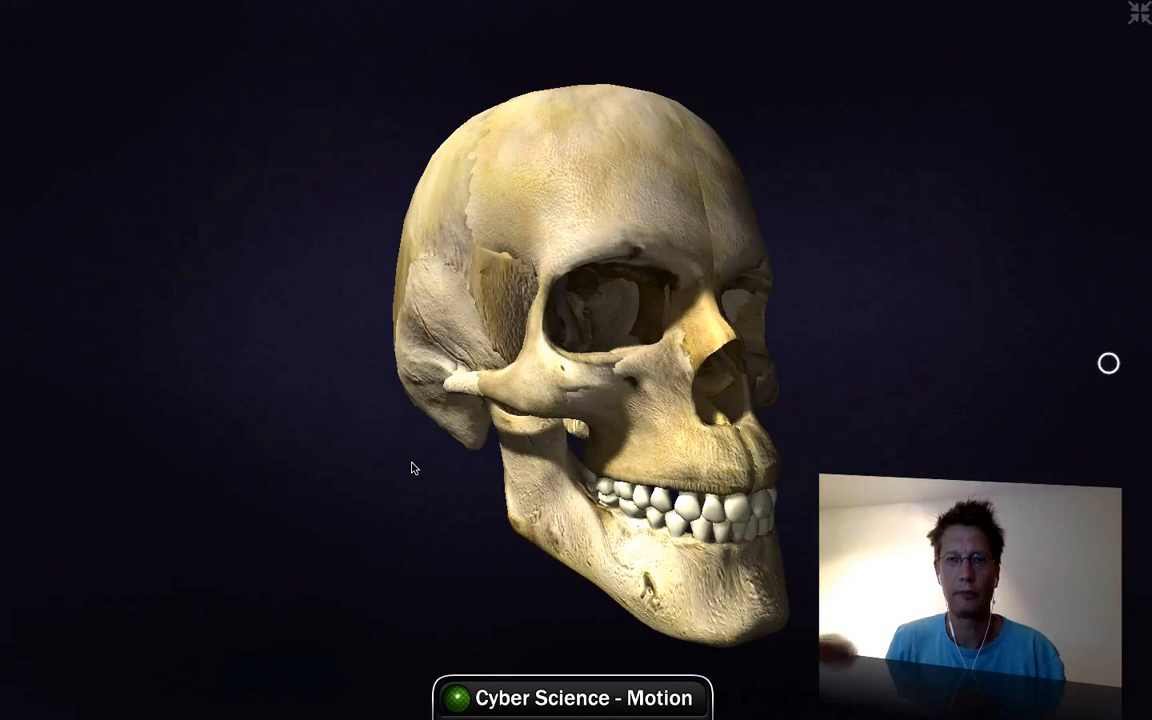
click(564, 312)
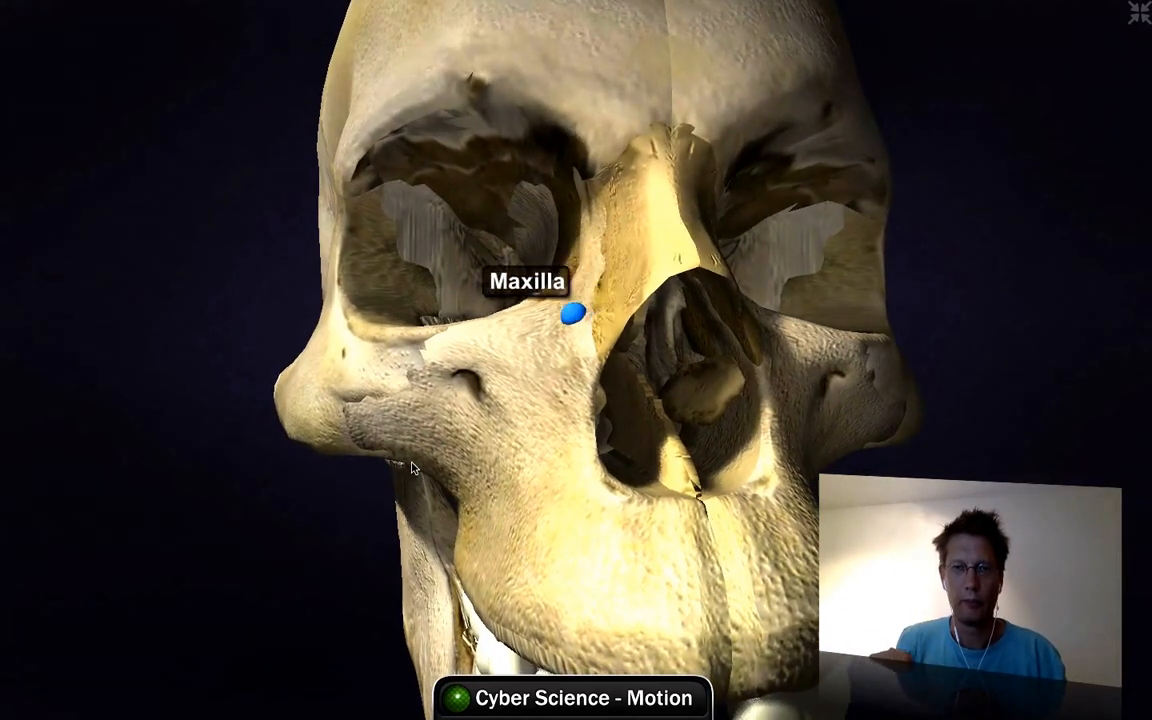